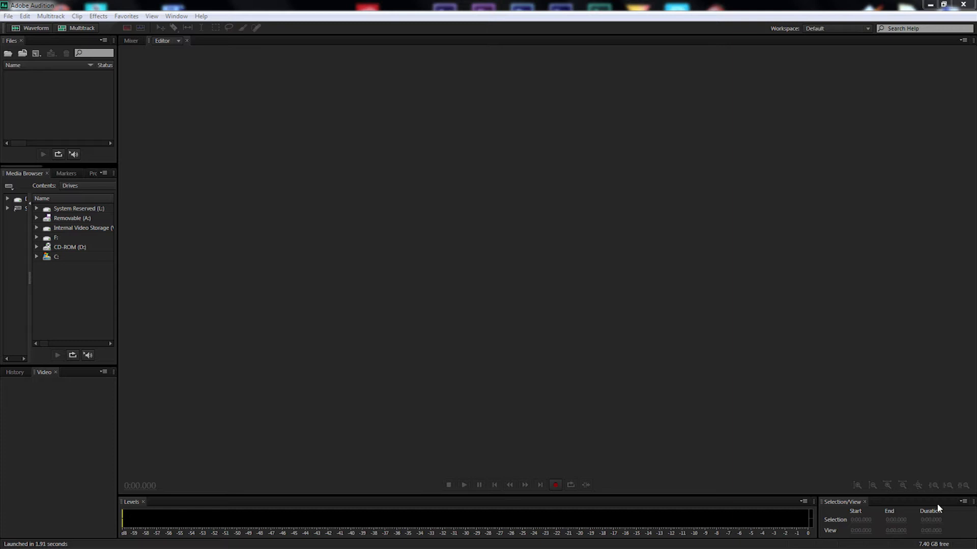
mouse_move(242, 206)
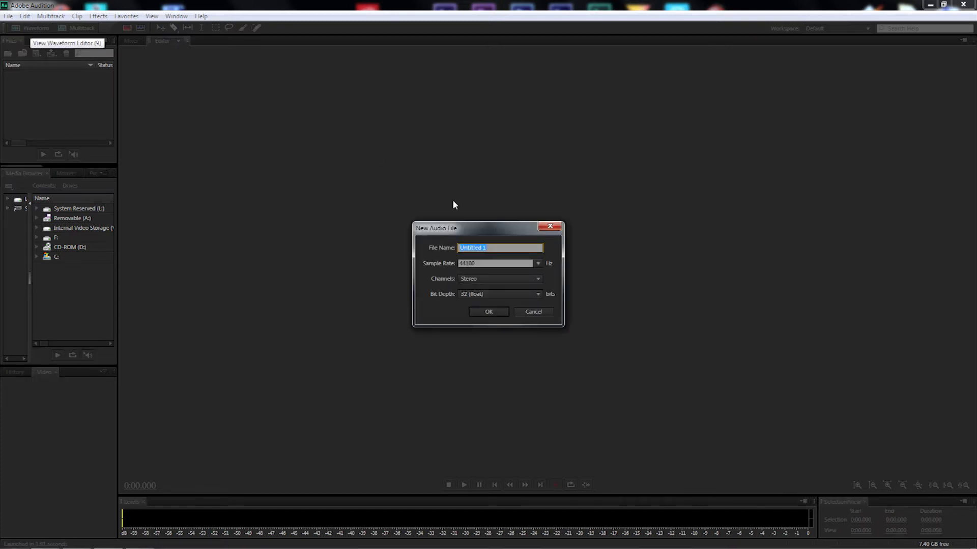
Create the new empty audio file B1 at 44100 Hz stereo, 32-bit float.
text(B1)
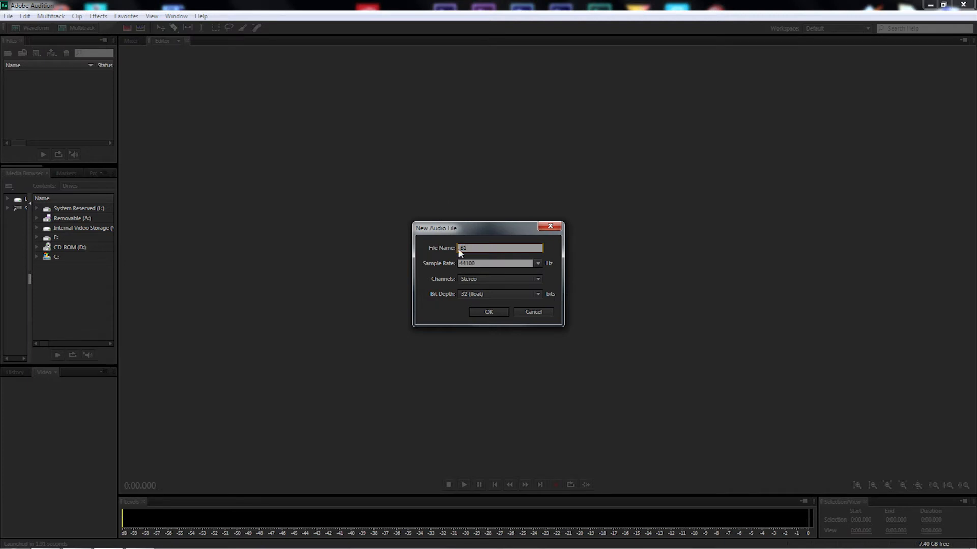
mouse_move(441, 279)
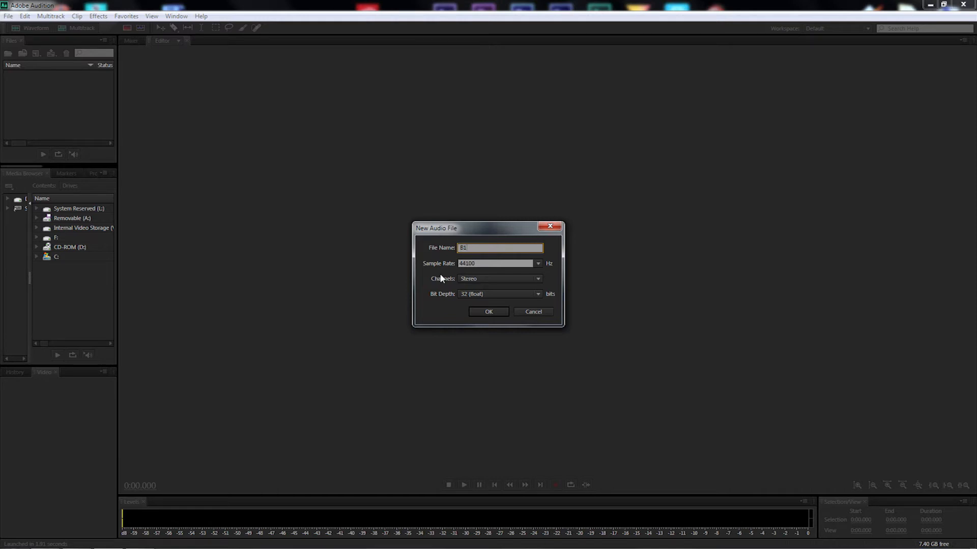
mouse_move(434, 299)
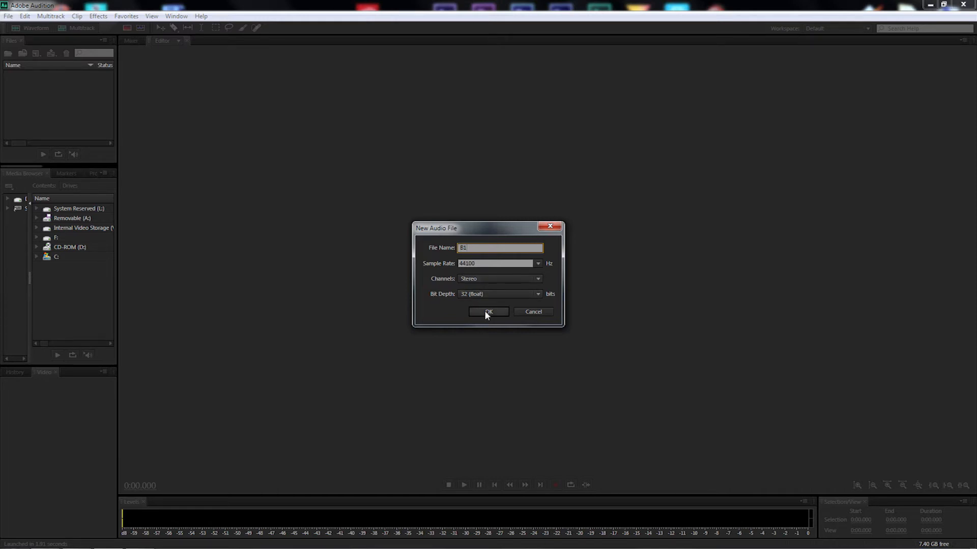
click(489, 311)
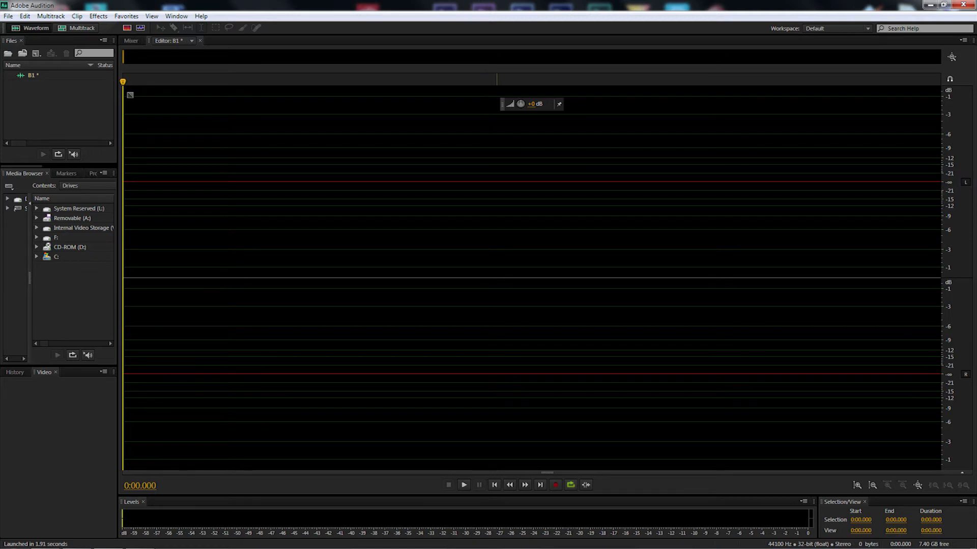
mouse_move(556, 485)
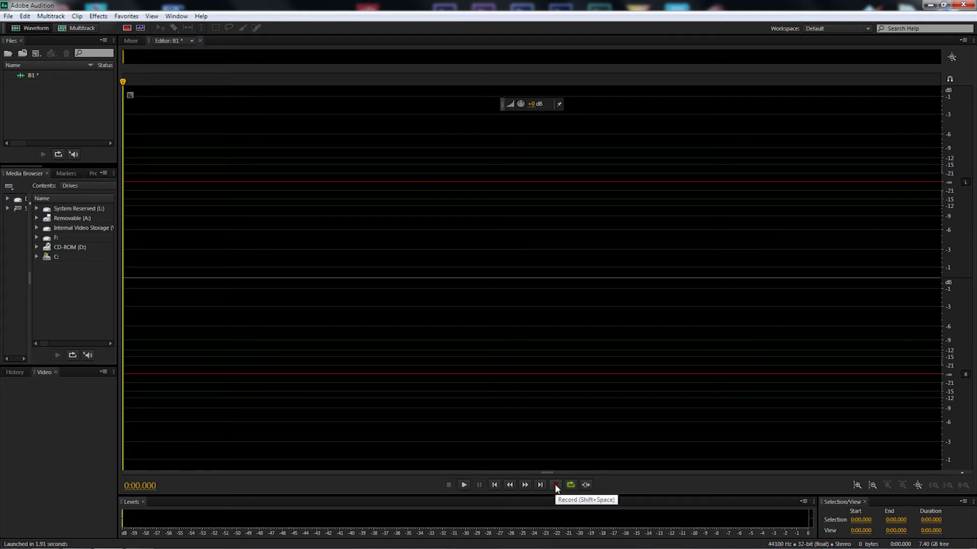
Record a roughly 6.6-second spoken voice clip into B1 and stop recording.
click(556, 485)
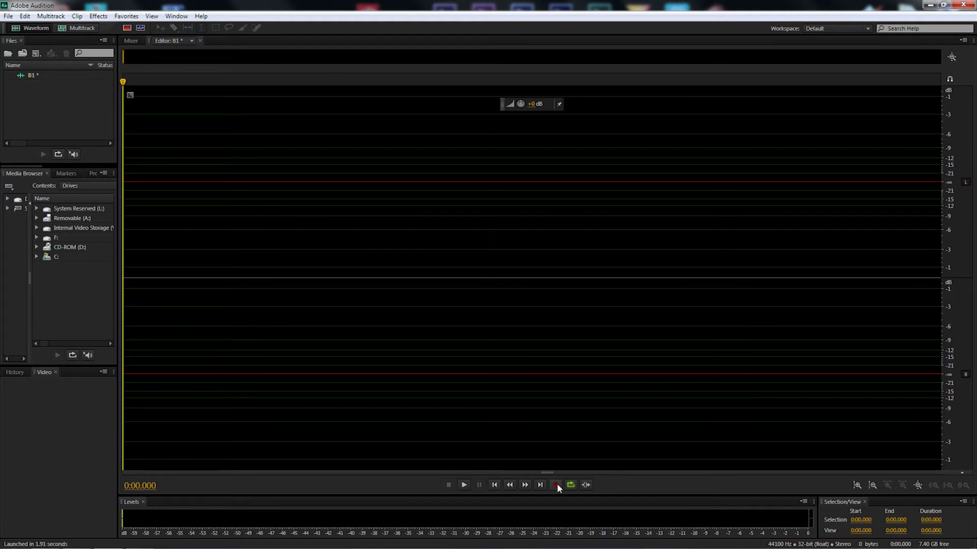
click(556, 485)
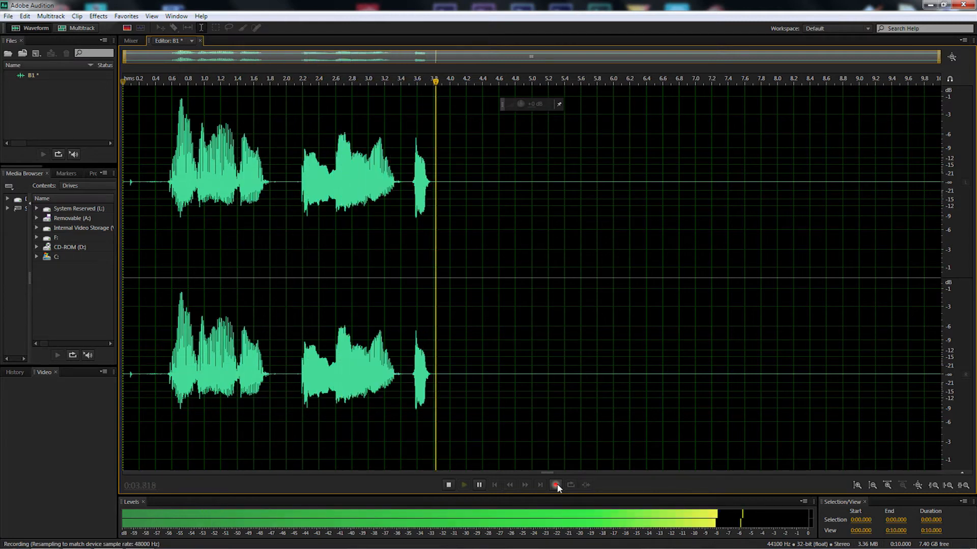
click(556, 486)
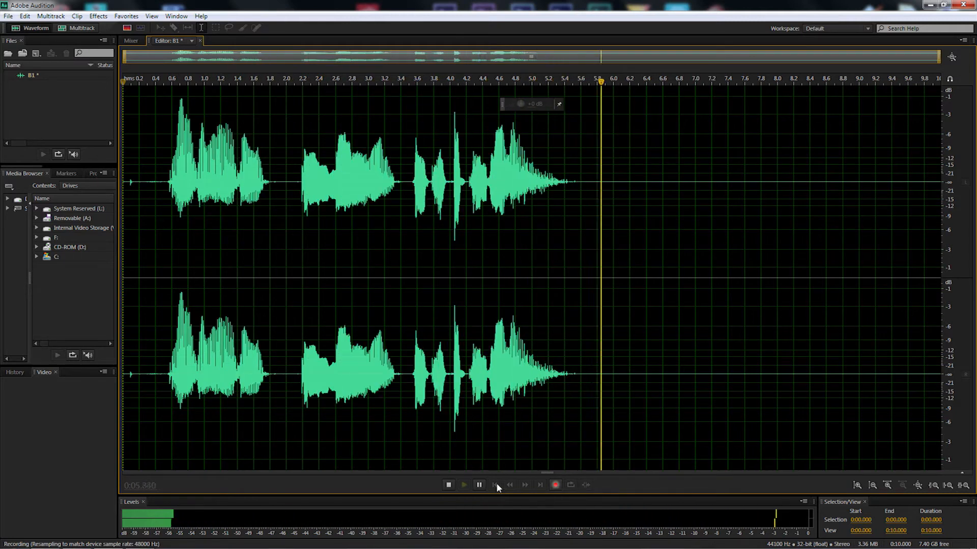
click(448, 484)
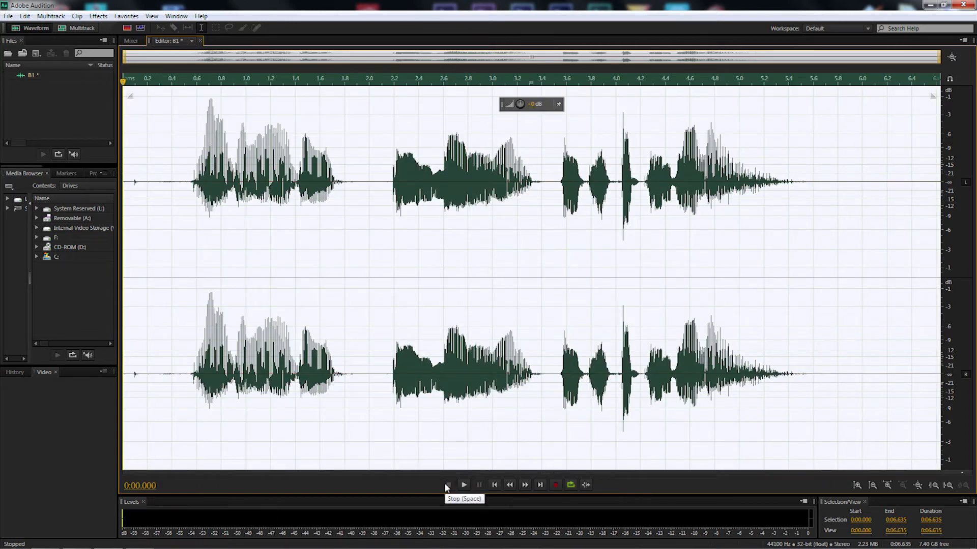
mouse_move(223, 216)
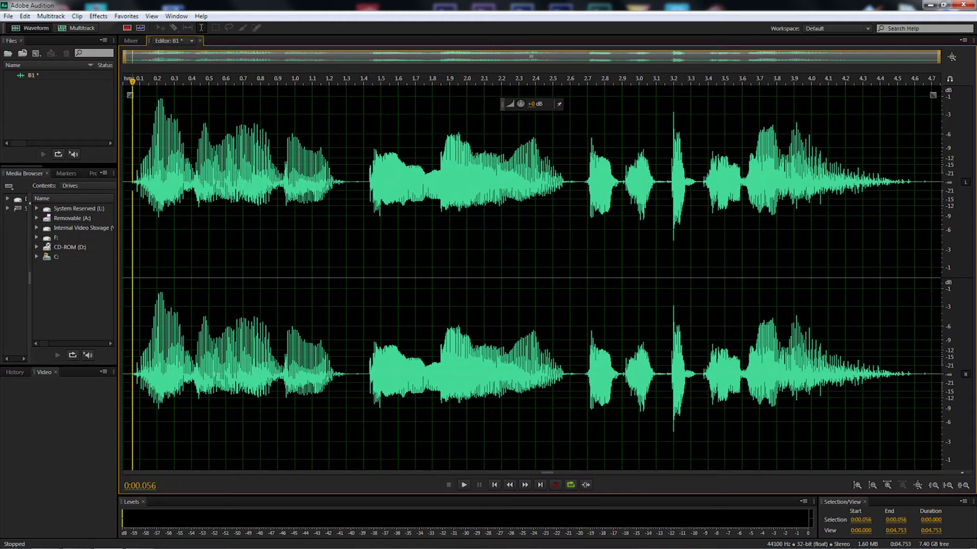
Listen to the trimmed 4.6-second clip, playing and stopping from the start and around 2.7 seconds.
click(464, 484)
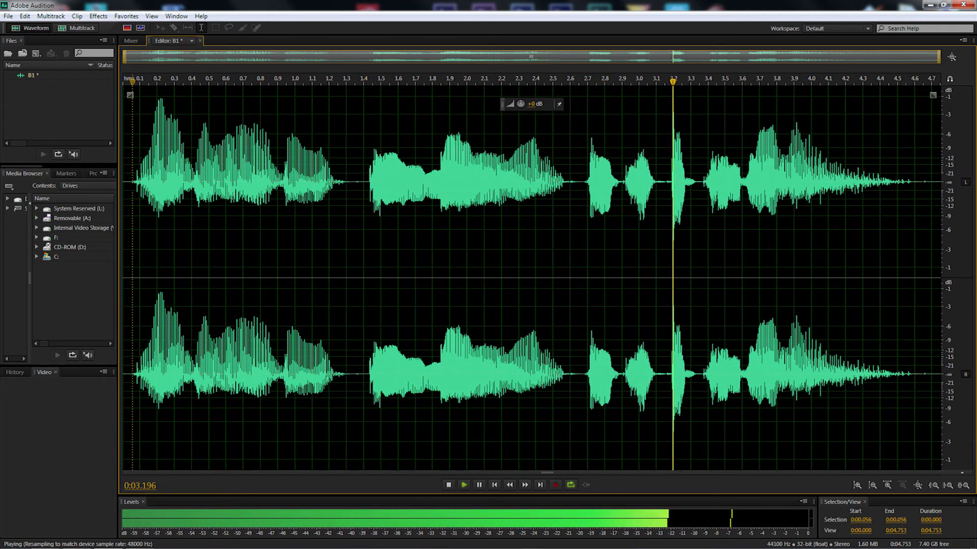
click(447, 484)
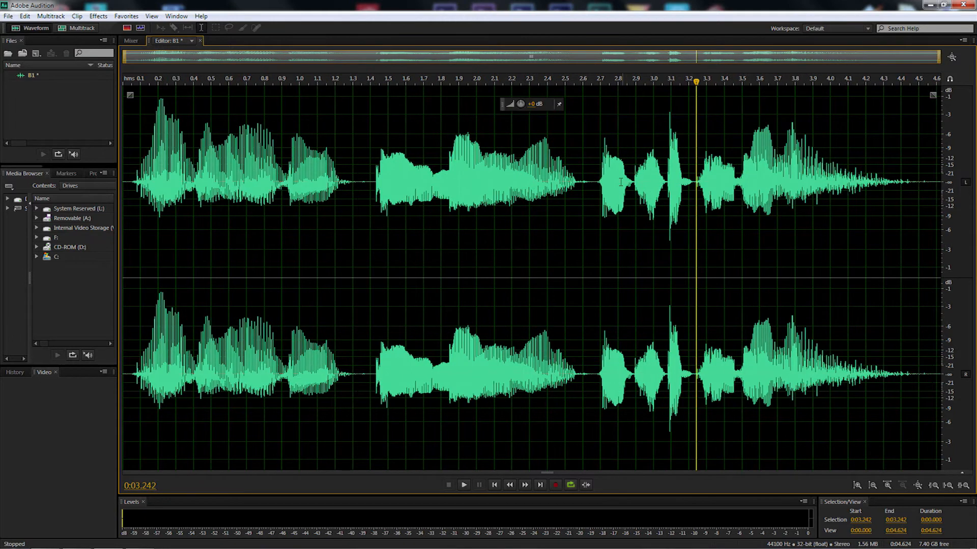
click(463, 484)
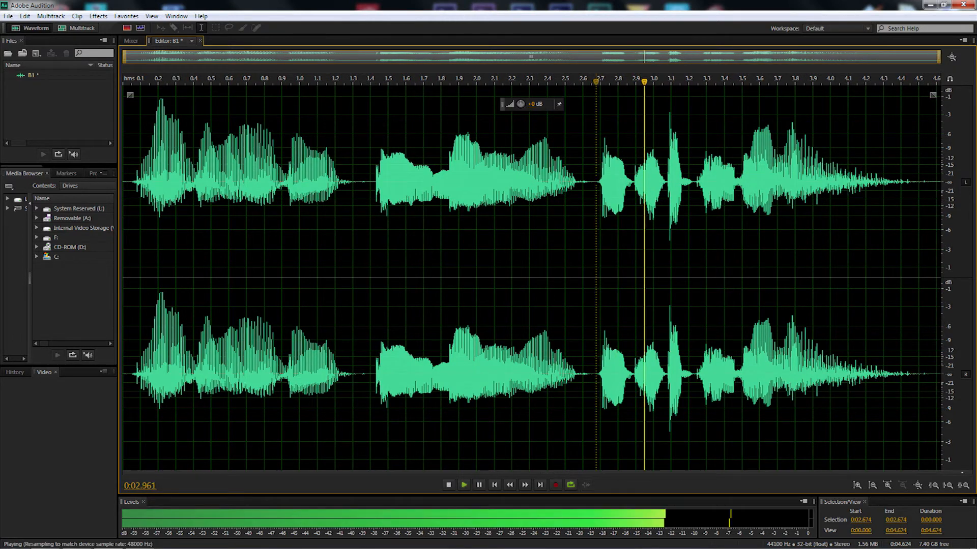
click(448, 485)
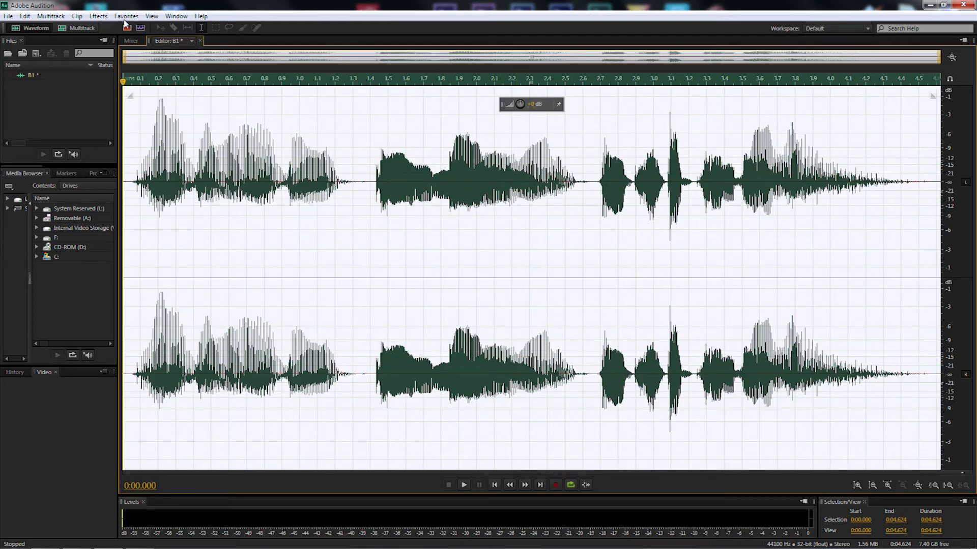
Bring up the Stretch and Pitch (process) effect from the Time and Pitch effects.
click(98, 16)
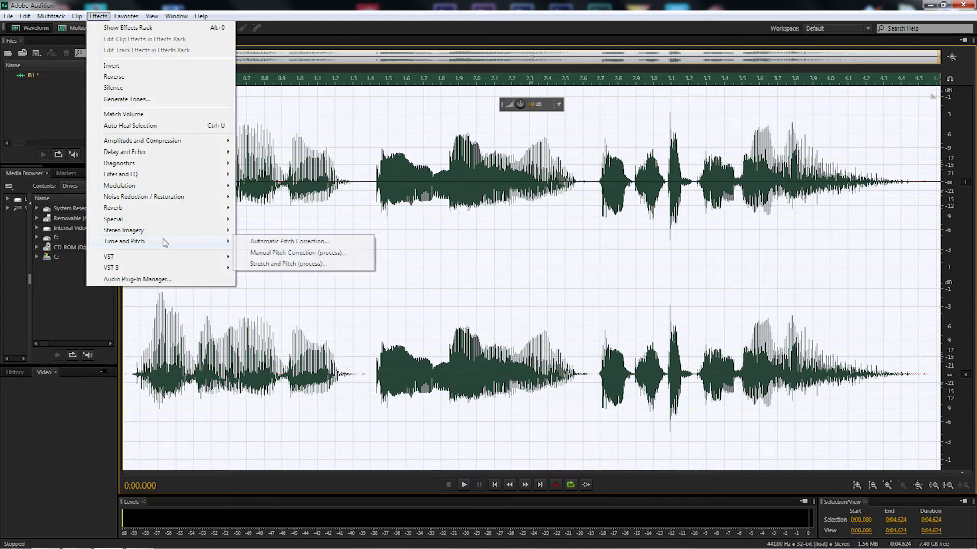
click(288, 264)
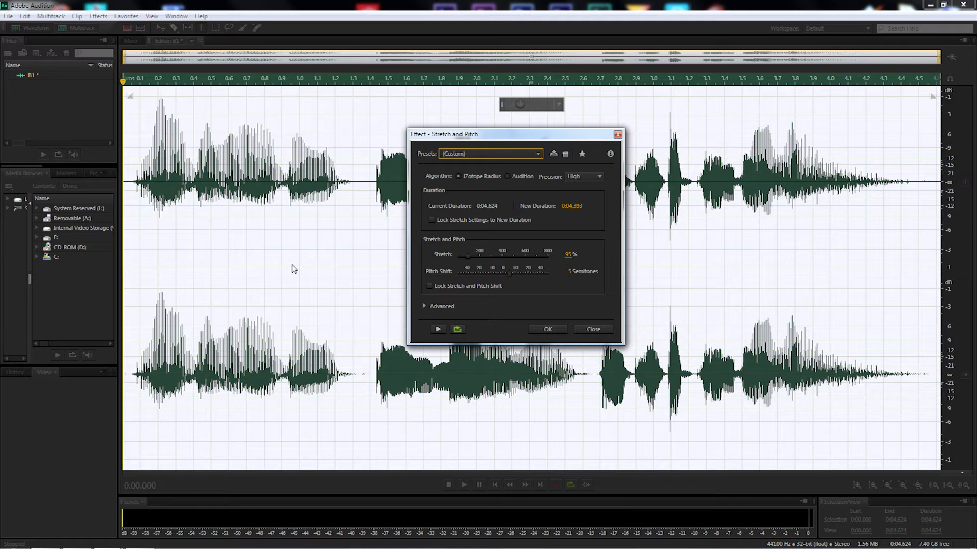
Choose the Raise Pitch preset: 100% stretch with a 4-semitone pitch shift.
click(489, 154)
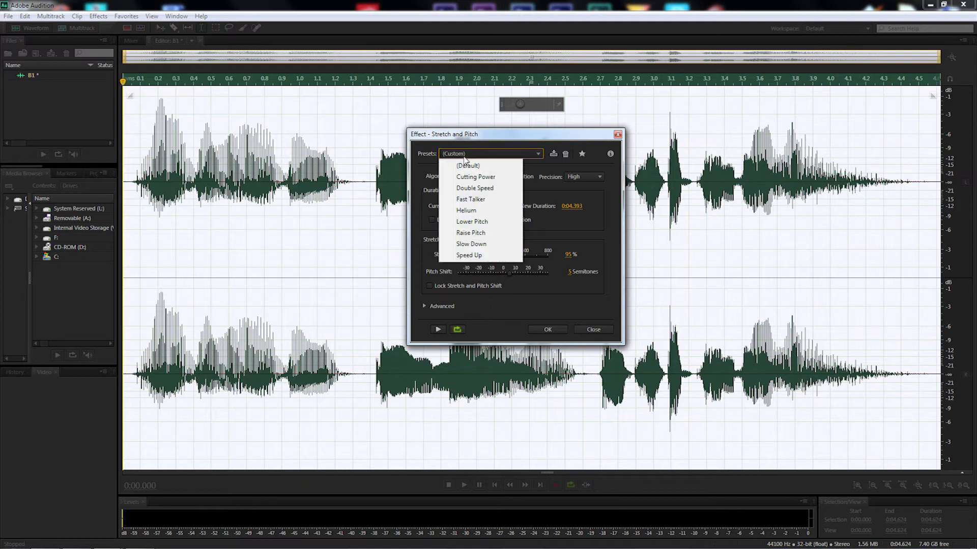
mouse_move(479, 232)
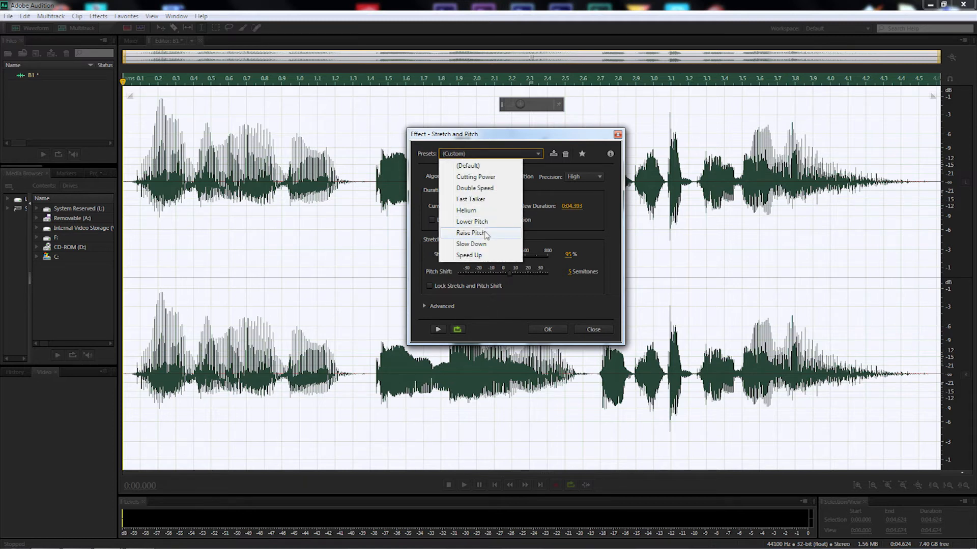
click(471, 232)
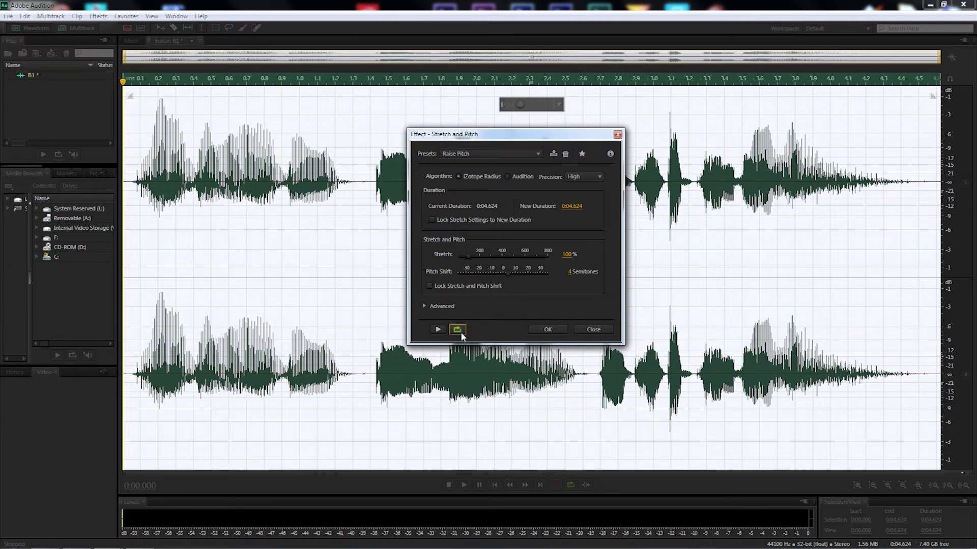
mouse_move(508, 368)
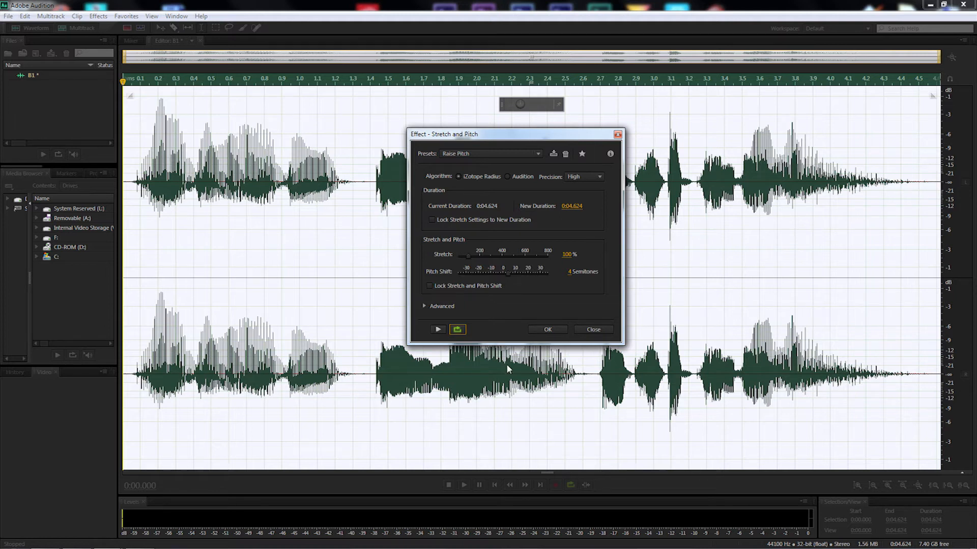
mouse_move(377, 358)
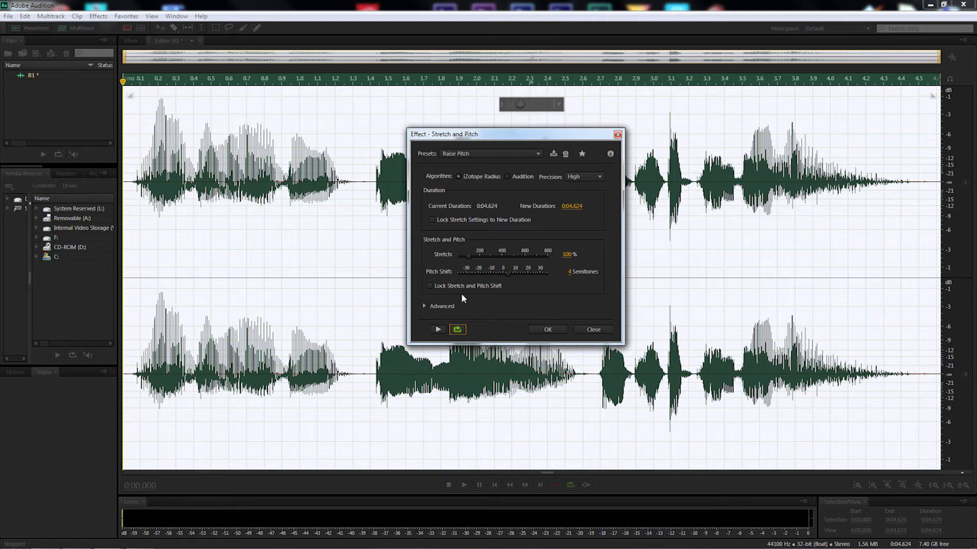
mouse_move(511, 278)
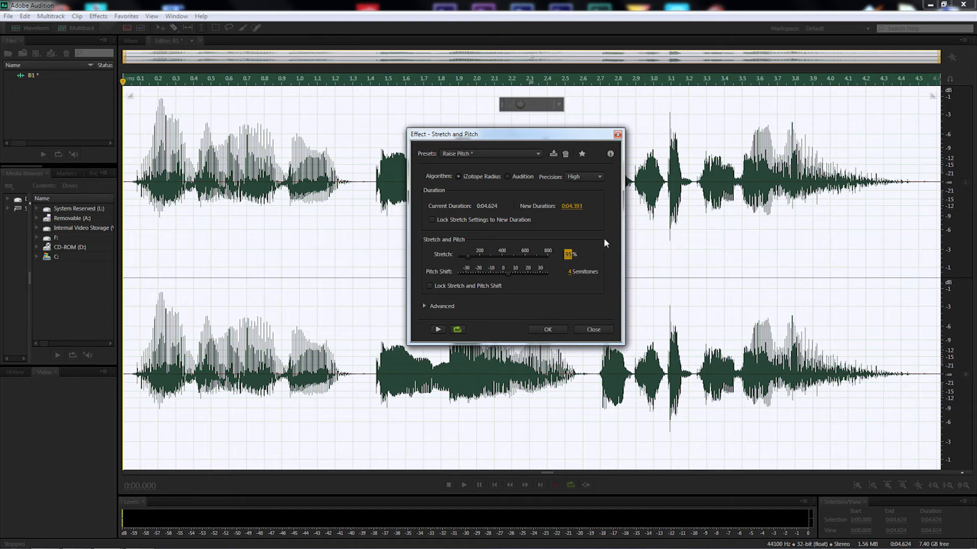
mouse_move(428, 275)
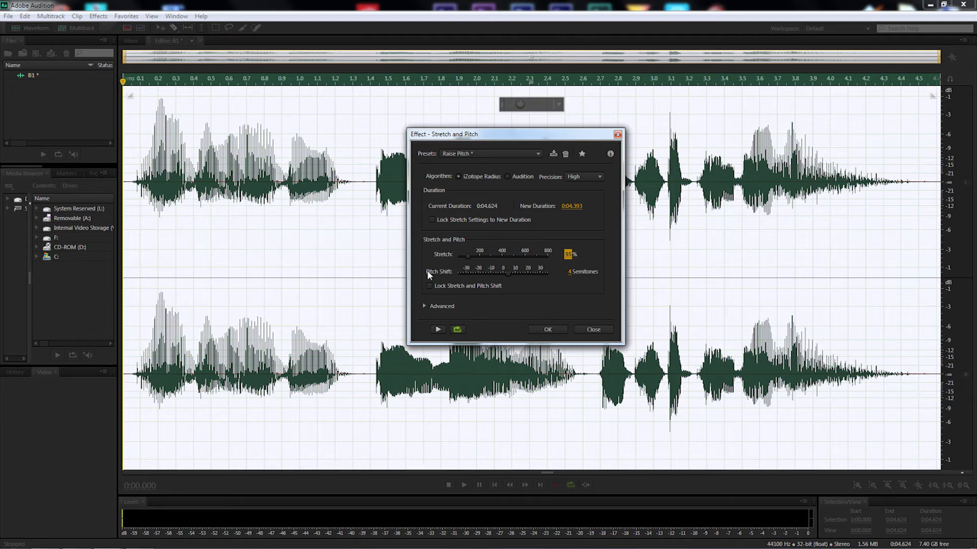
mouse_move(570, 273)
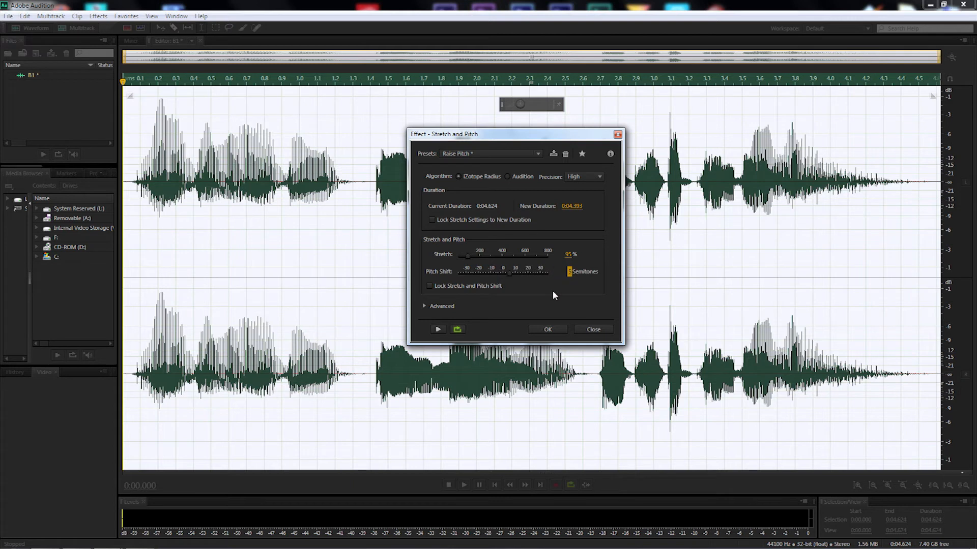
mouse_move(438, 329)
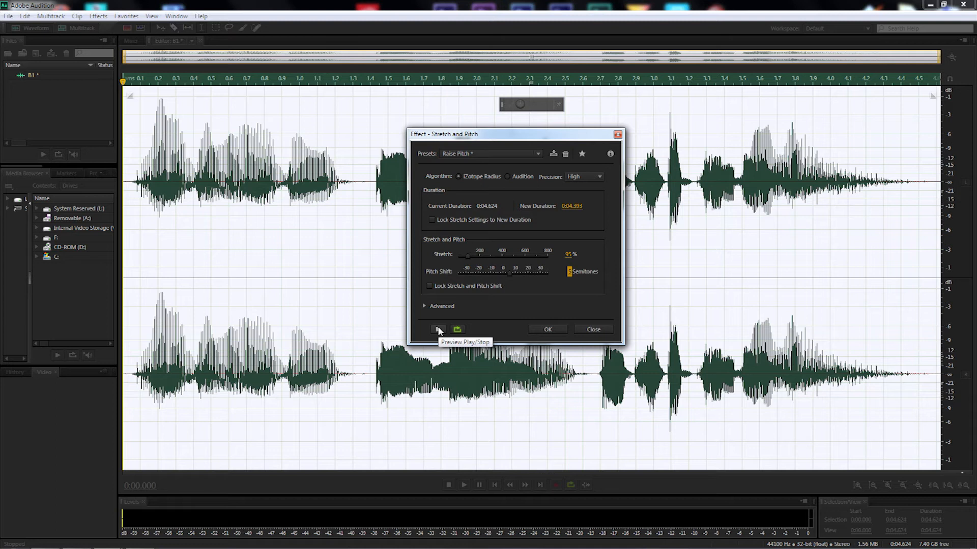
Set Stretch to 85% with a 5-semitone pitch raise, preview it, and apply it to B1.
click(438, 329)
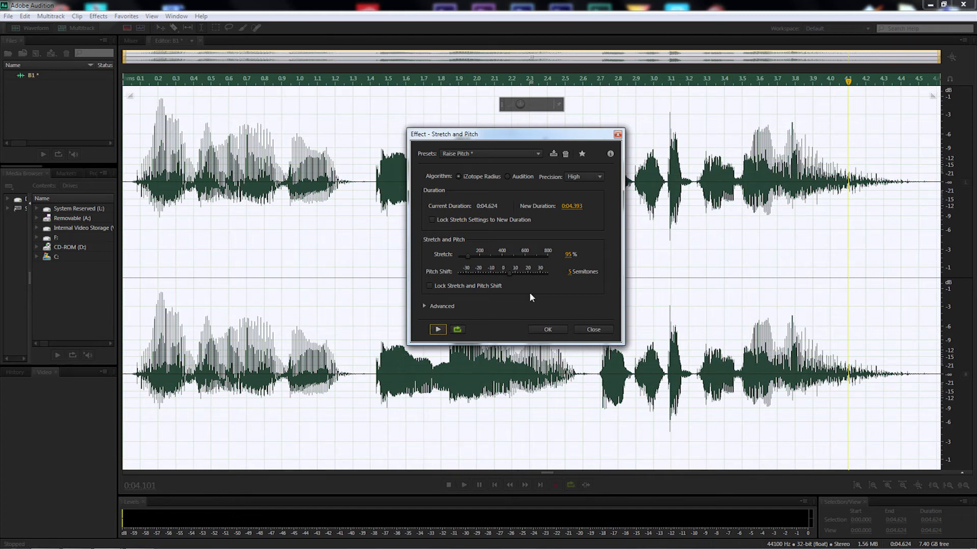
mouse_move(470, 261)
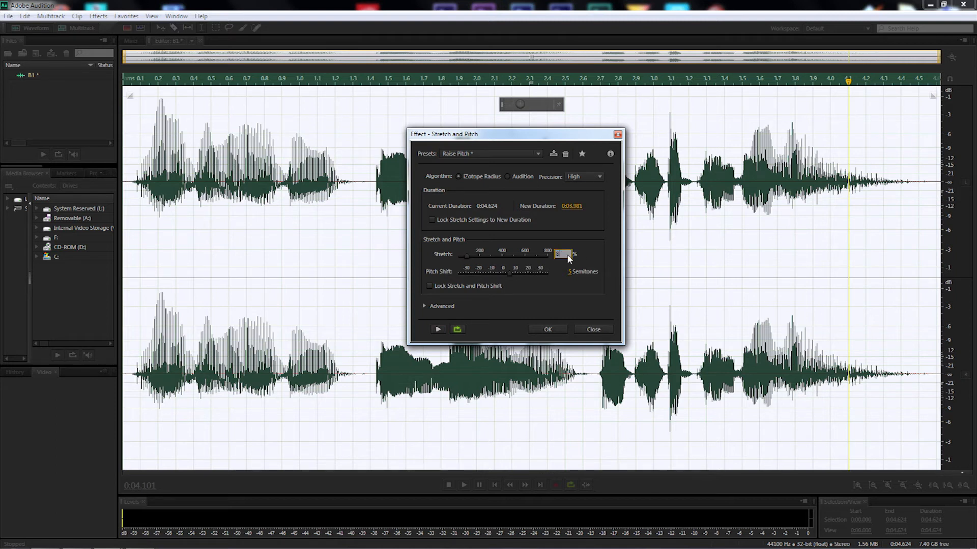
click(563, 256)
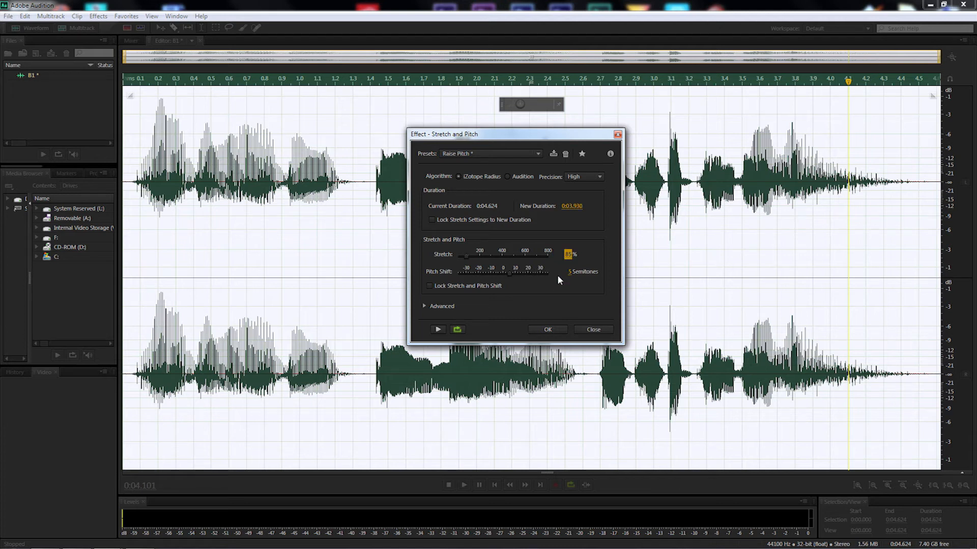
click(437, 330)
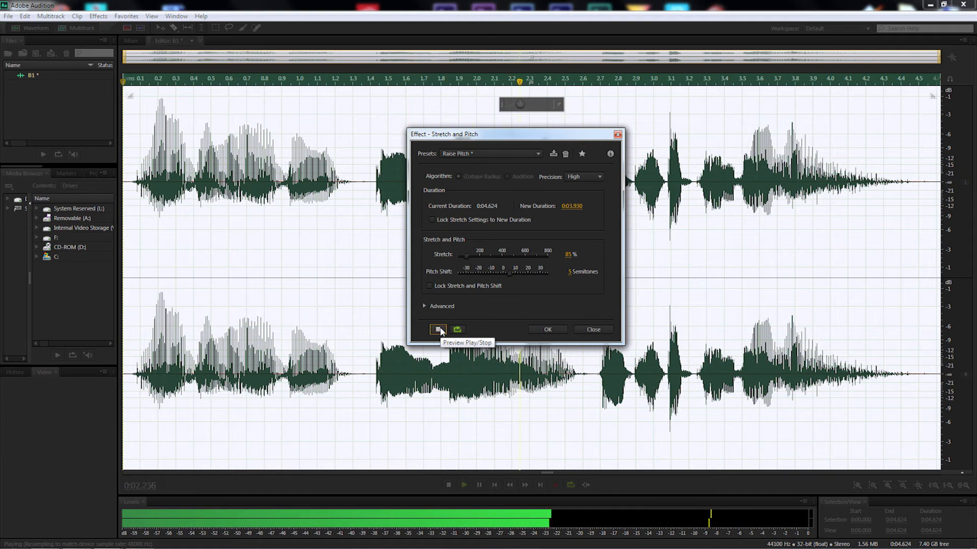
click(437, 329)
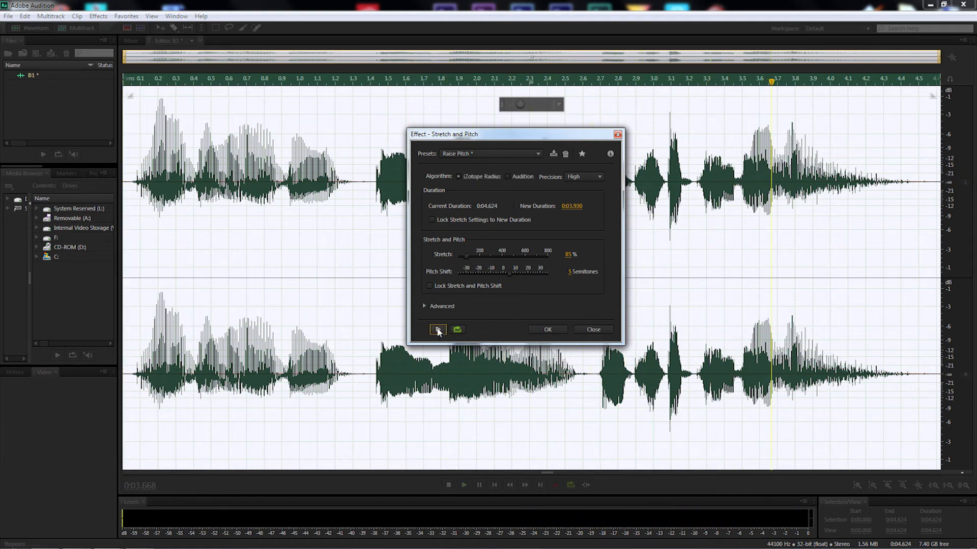
mouse_move(437, 330)
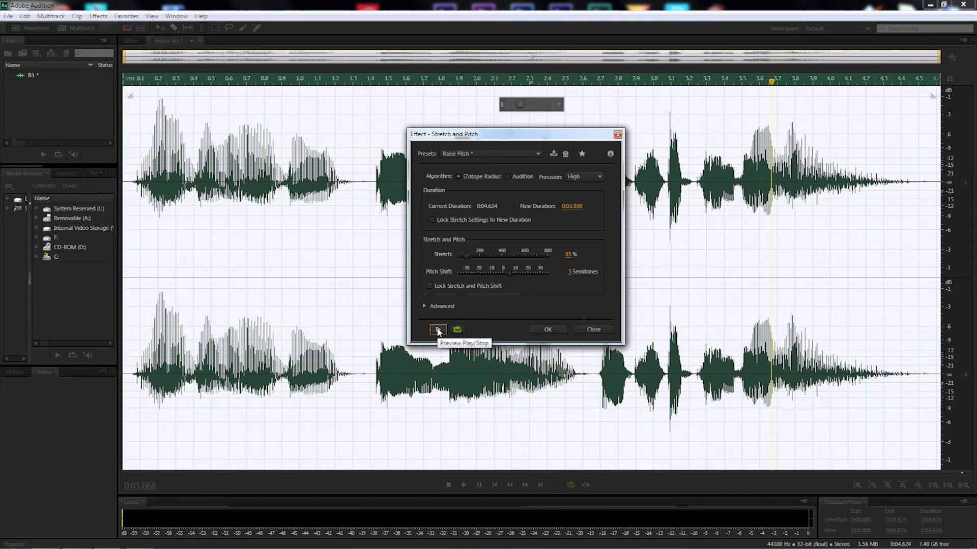
mouse_move(559, 262)
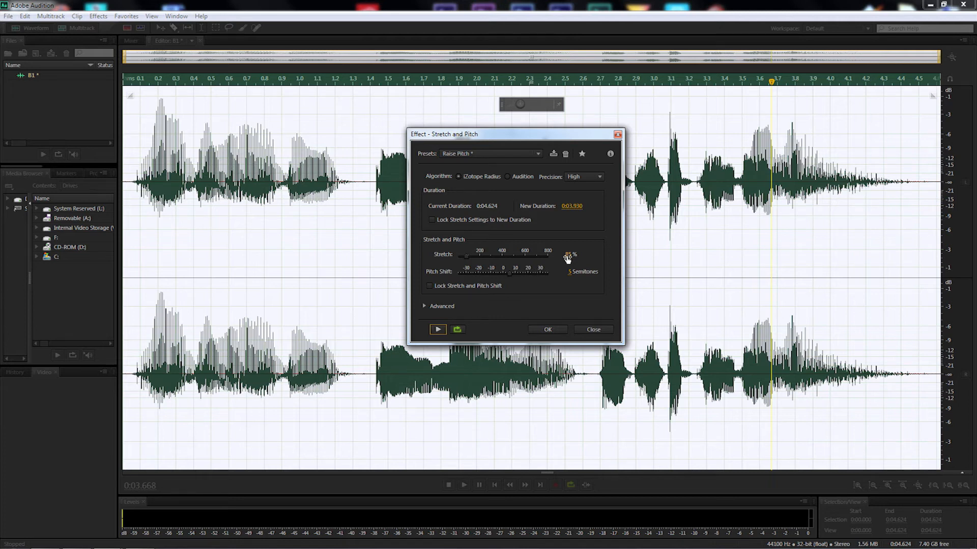
mouse_move(568, 297)
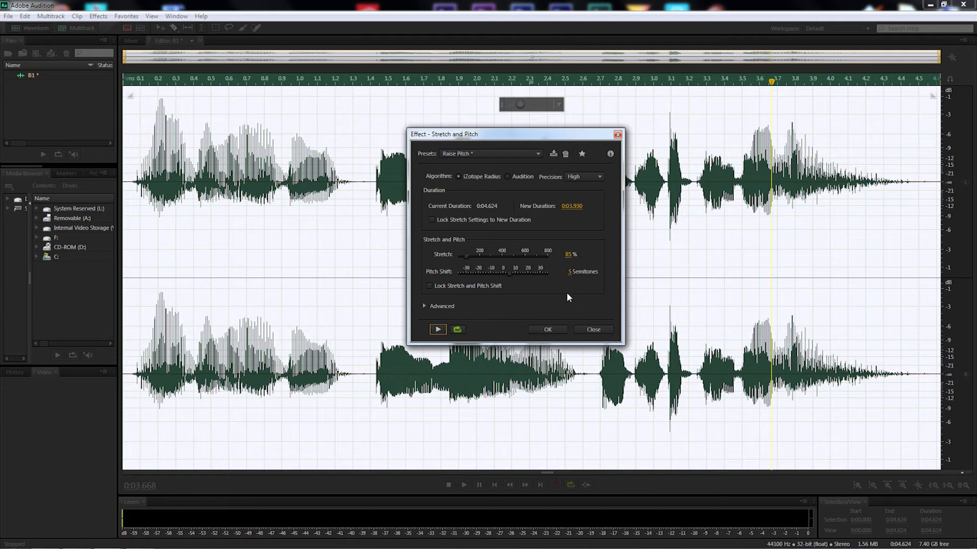
click(547, 330)
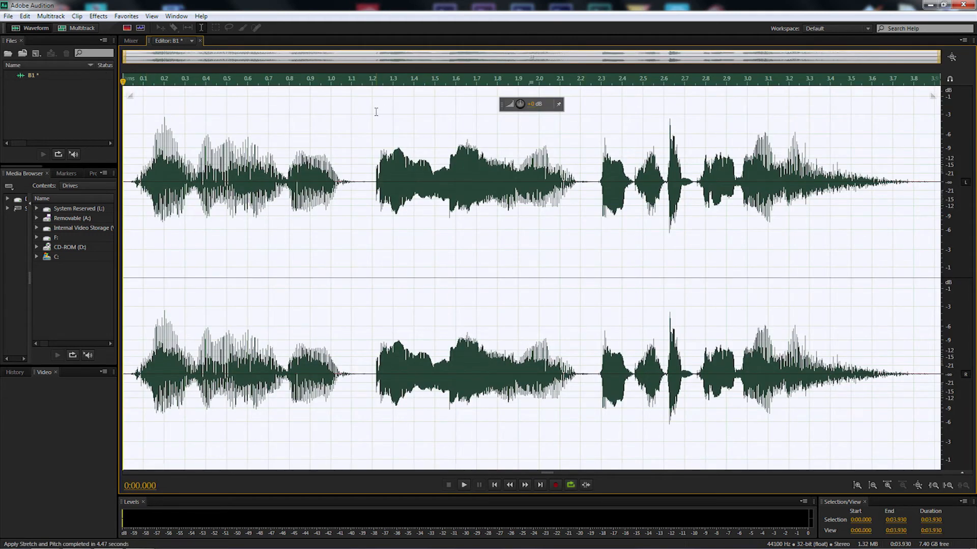
Bring up the Mastering effect on the 3.9-second clip and show its preset list.
click(98, 15)
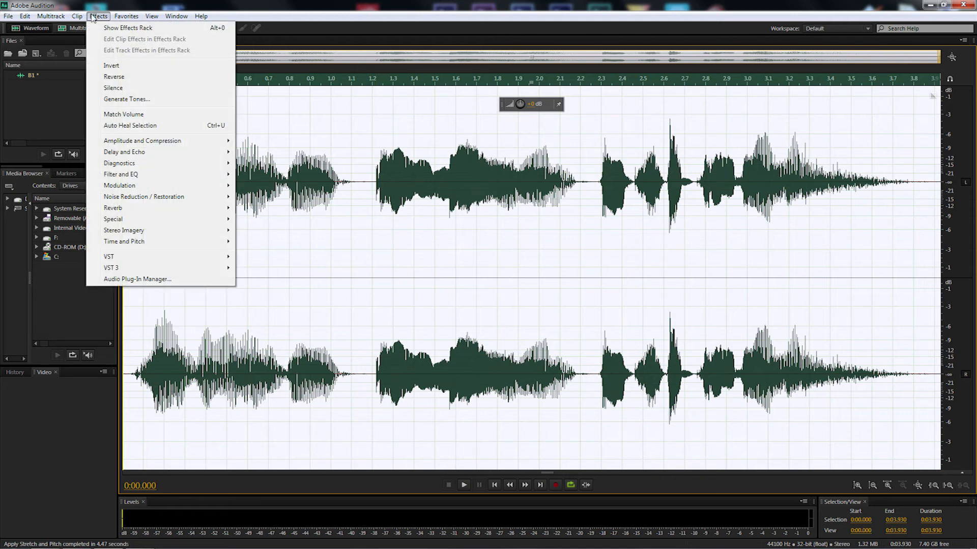
mouse_move(113, 219)
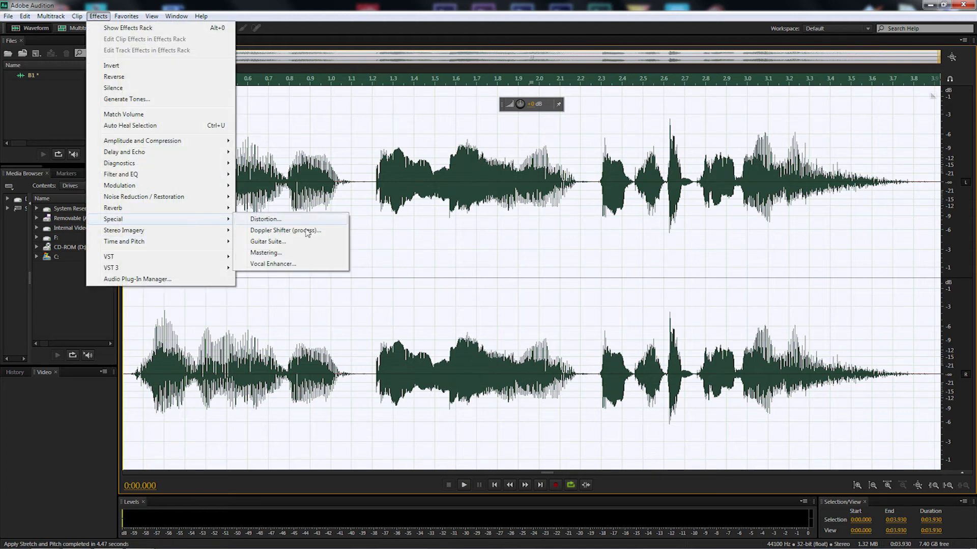
click(265, 252)
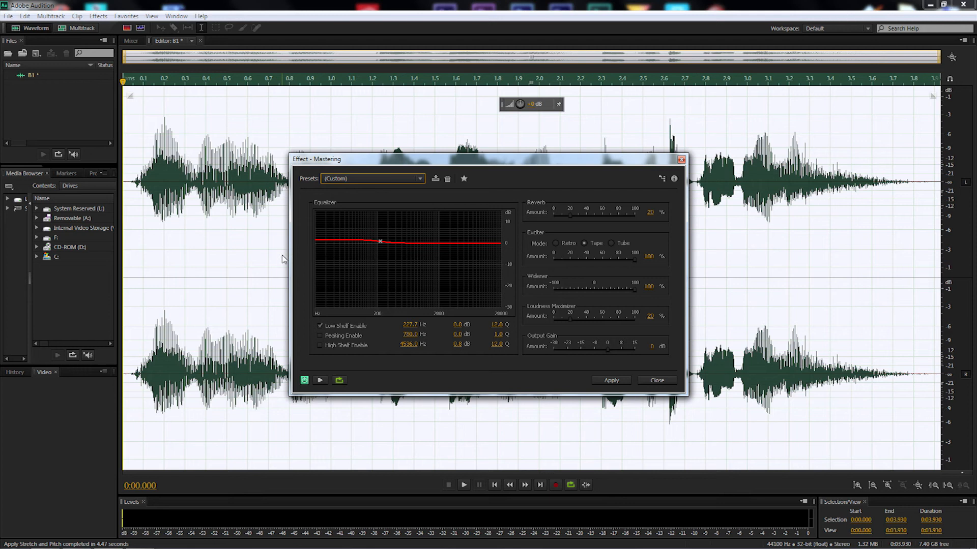
click(373, 179)
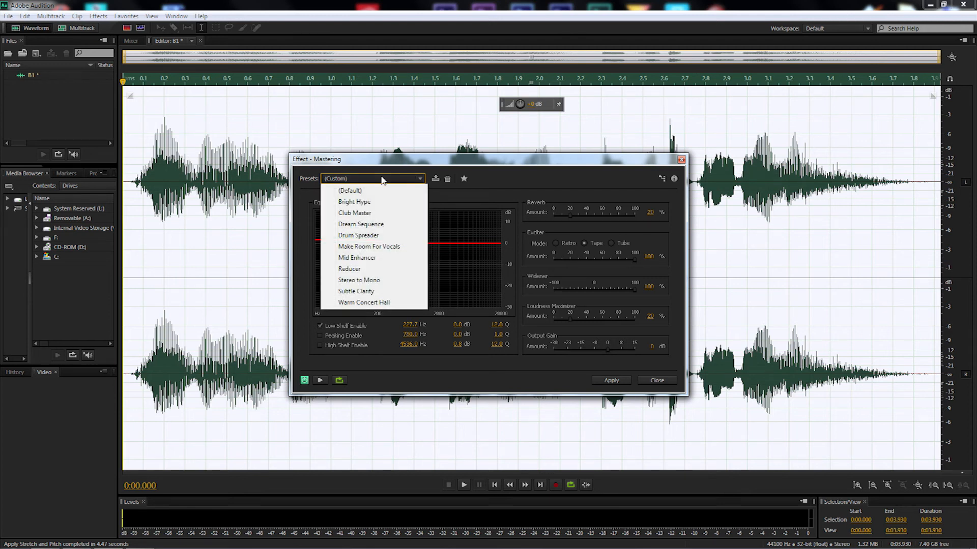
Load the Club Master mastering preset as the starting point.
click(354, 212)
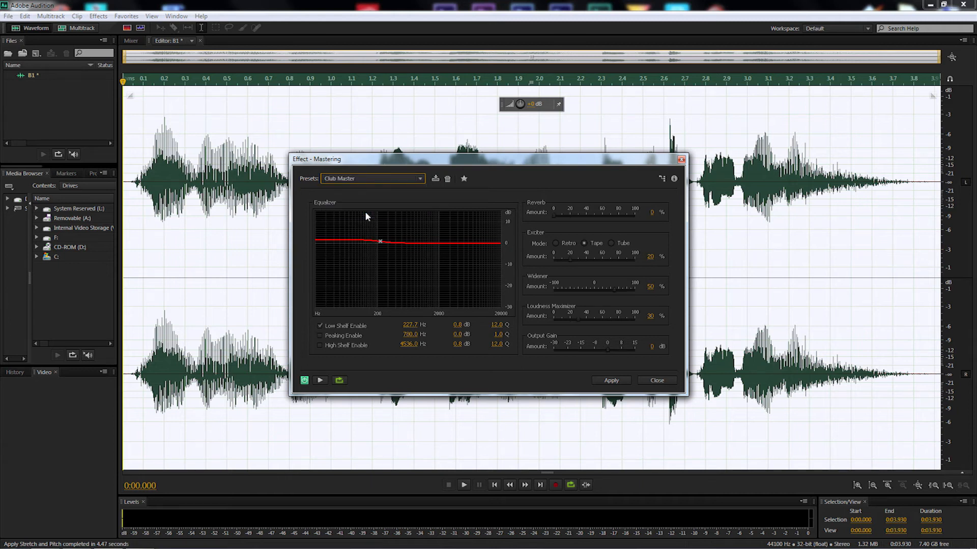
mouse_move(610, 222)
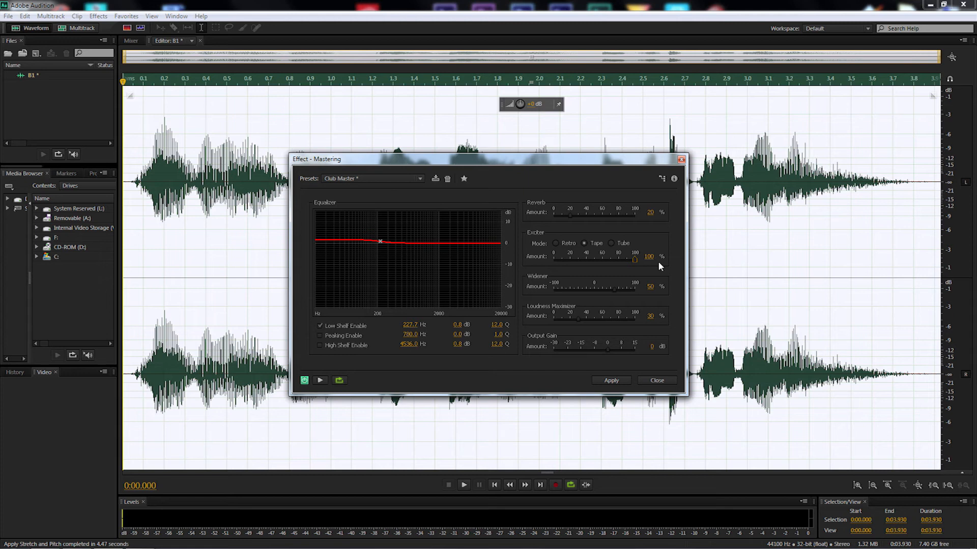
mouse_move(617, 286)
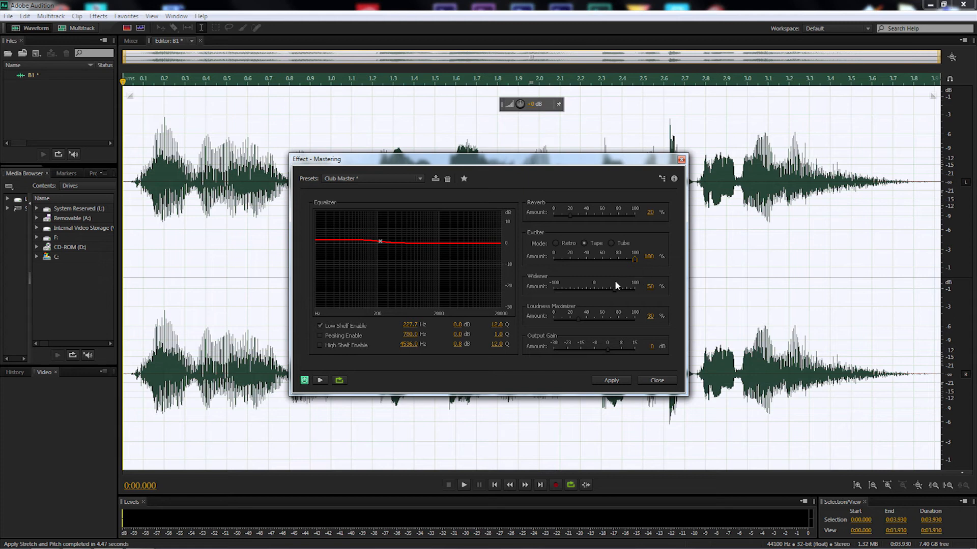
mouse_move(614, 293)
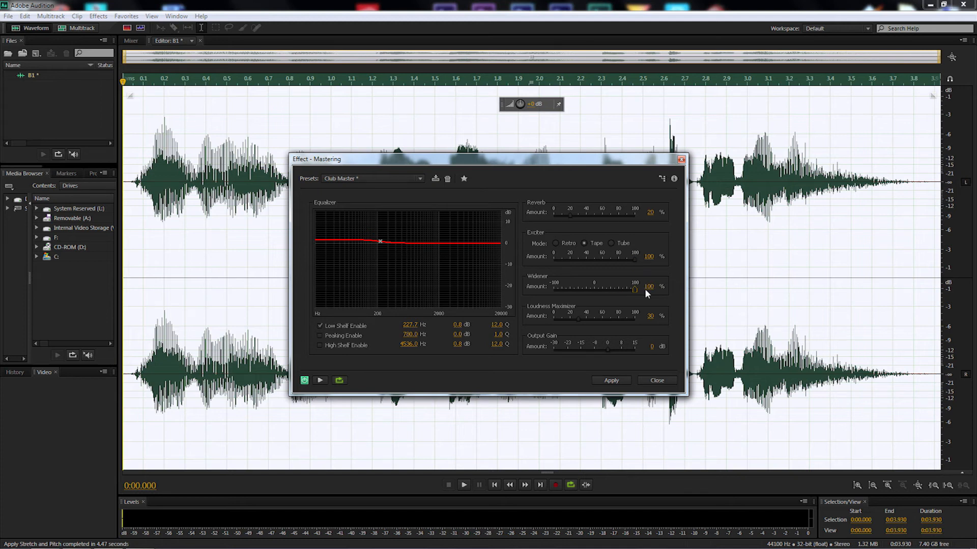
mouse_move(538, 315)
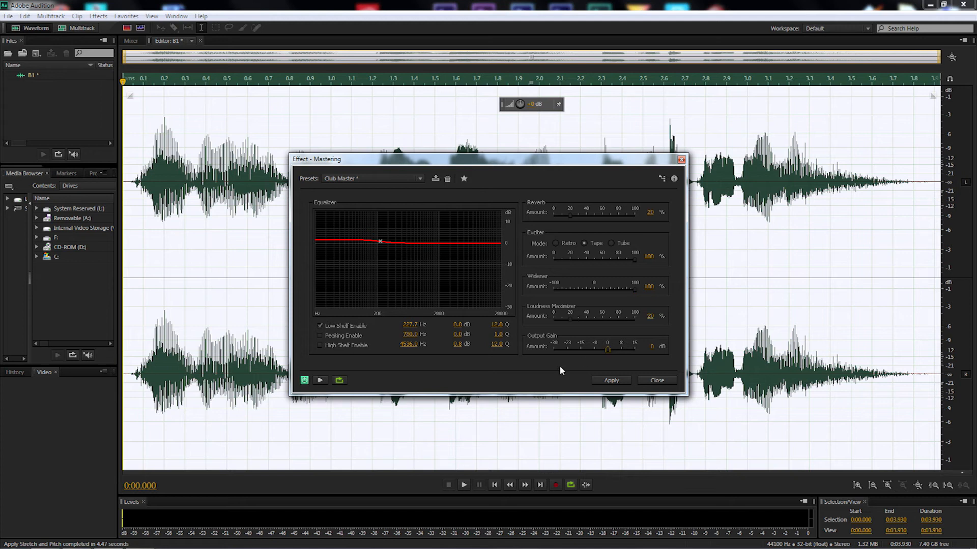
mouse_move(429, 375)
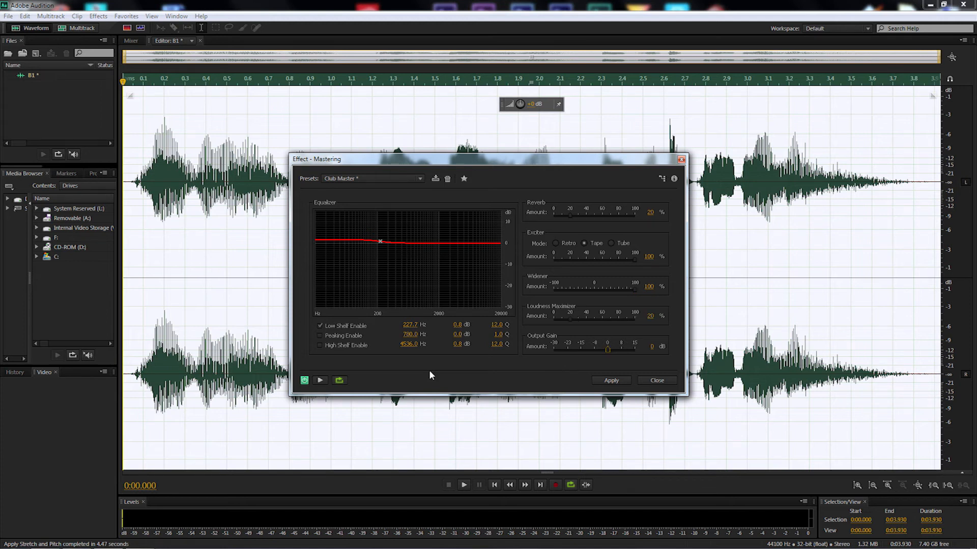
mouse_move(319, 380)
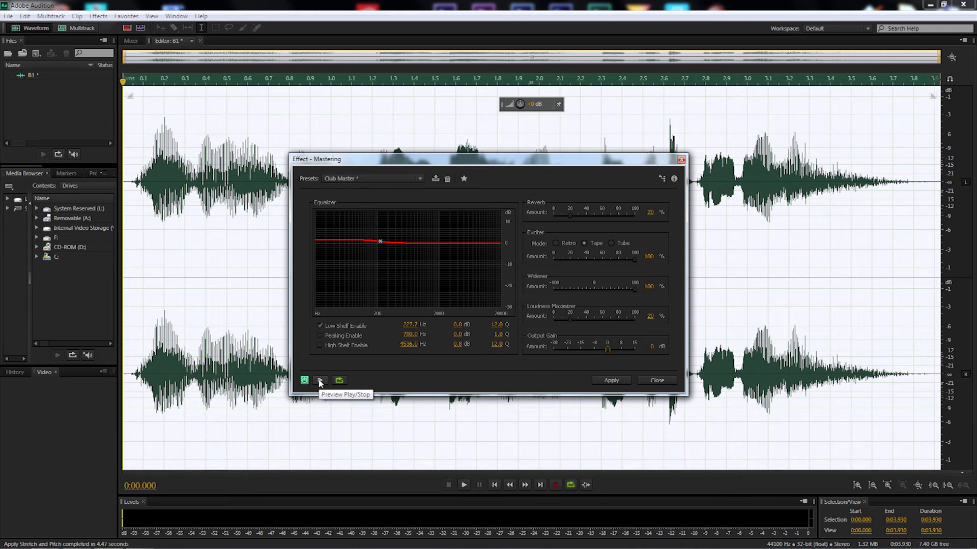
Preview the adjusted Club Master mastering, then apply it to make the clip louder.
click(318, 380)
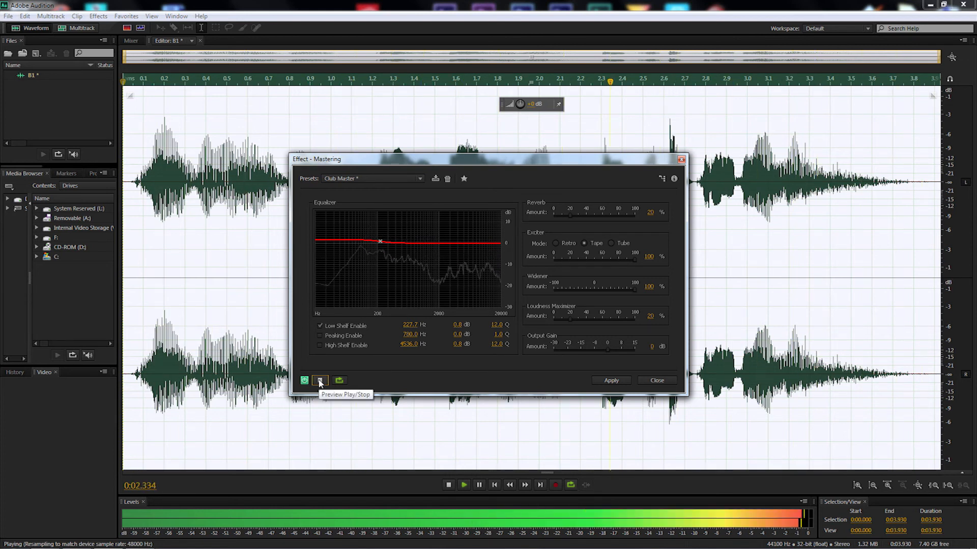
click(318, 381)
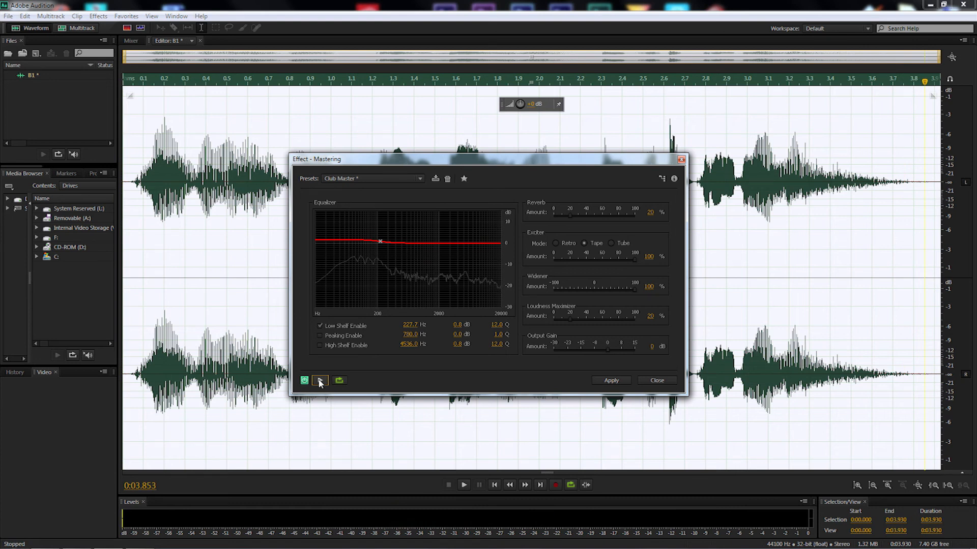
click(611, 380)
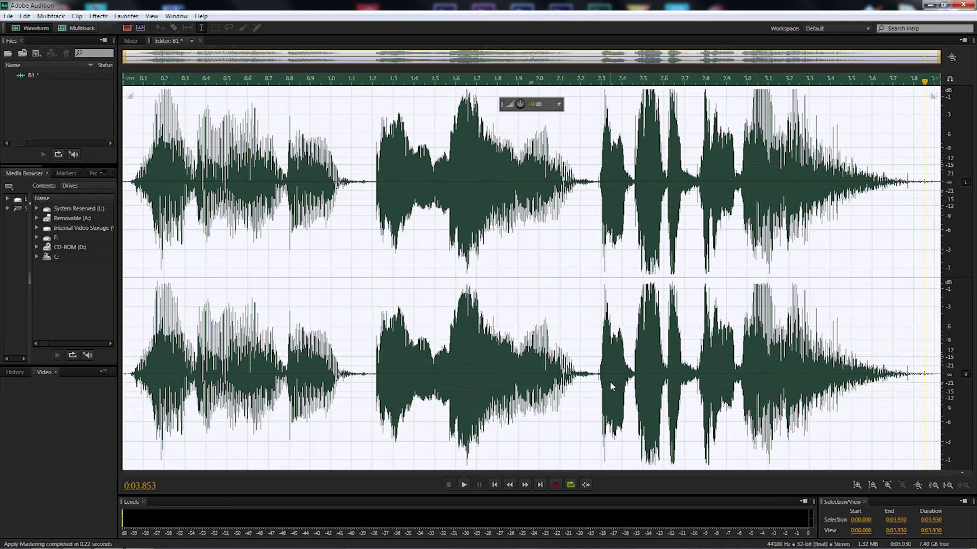
click(464, 485)
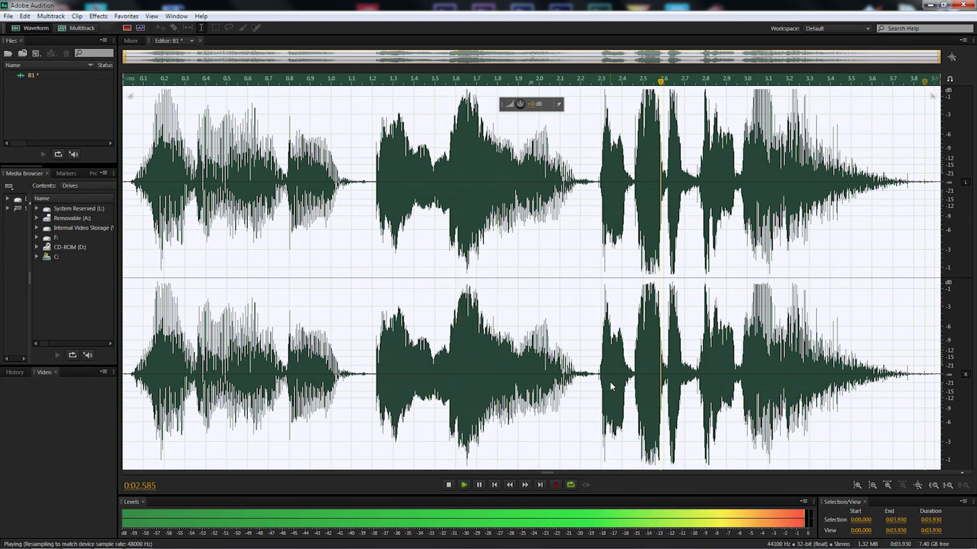
click(448, 484)
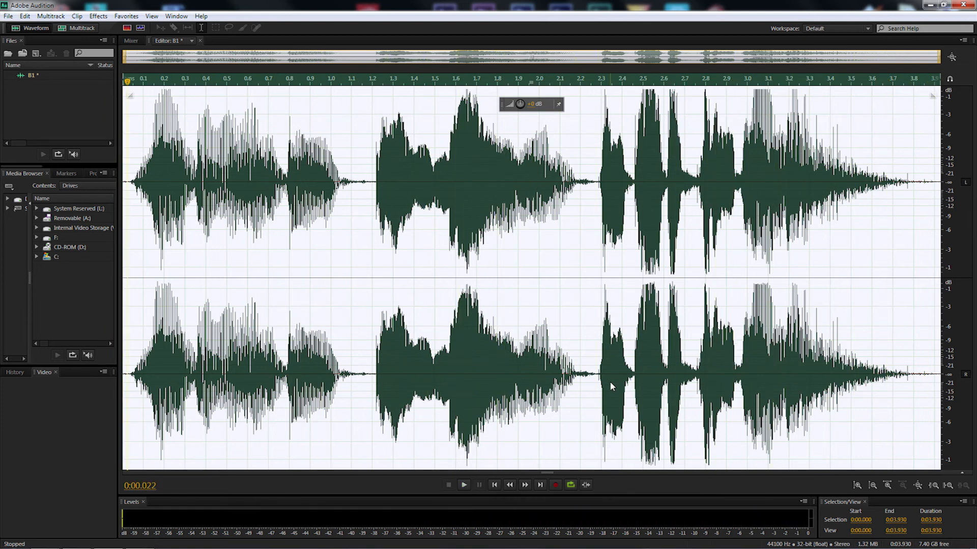
click(8, 16)
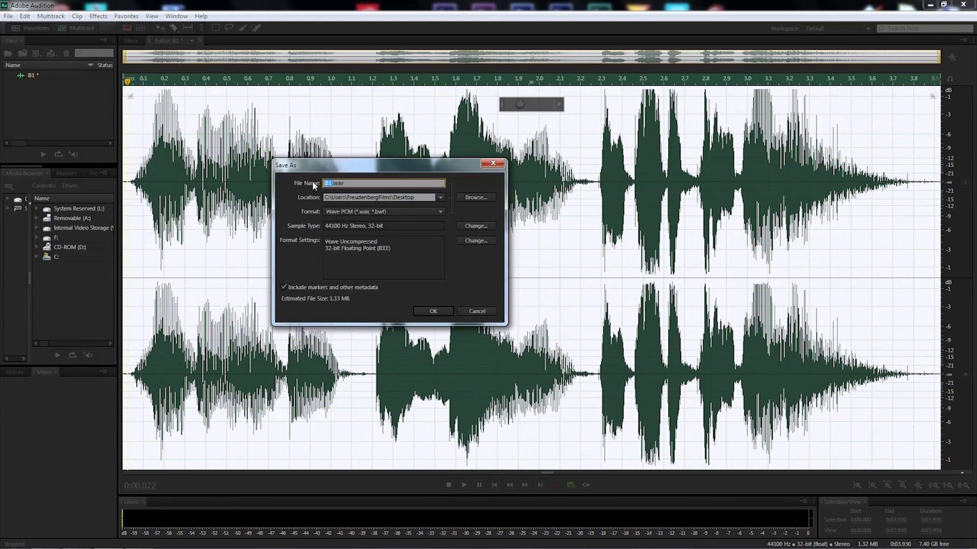
mouse_move(370, 213)
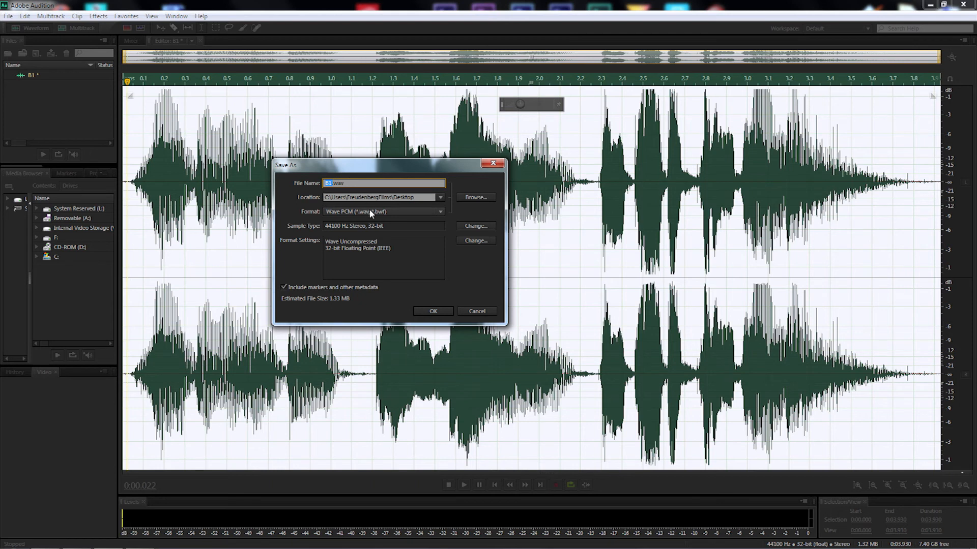
Save the mastered clip to the desktop as B1.mp3 in MP3 format.
click(383, 211)
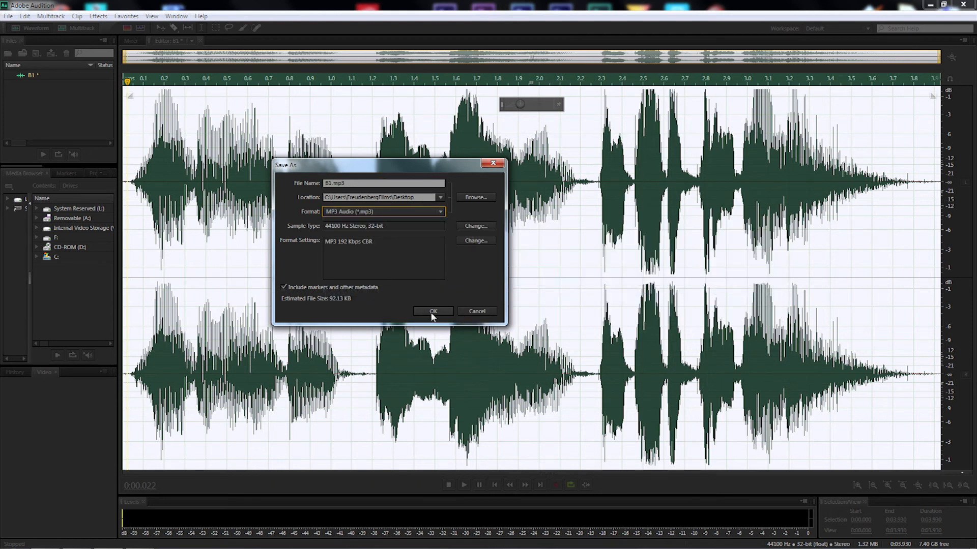
click(433, 311)
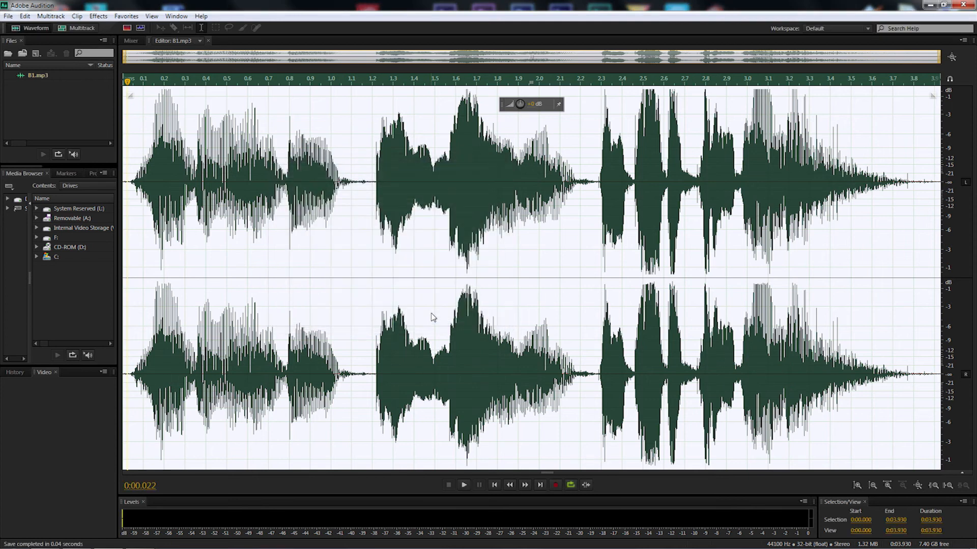